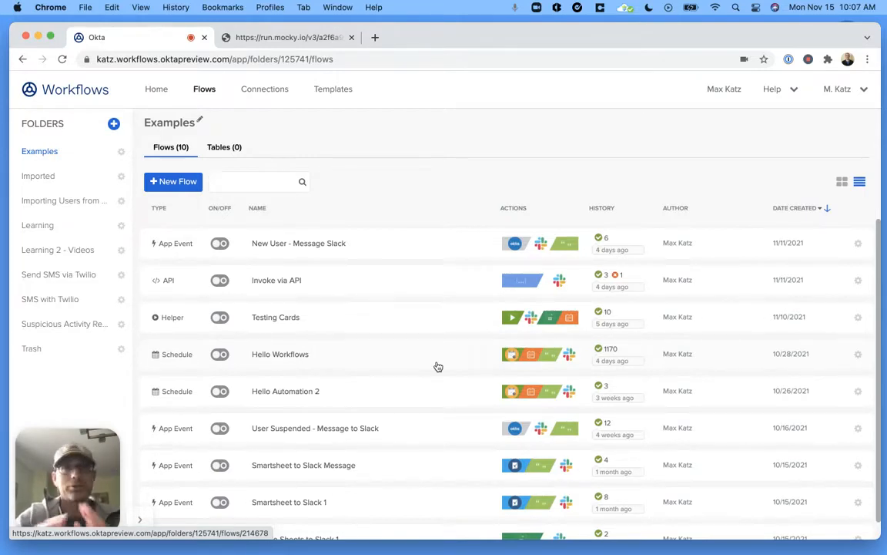
mouse_move(373, 156)
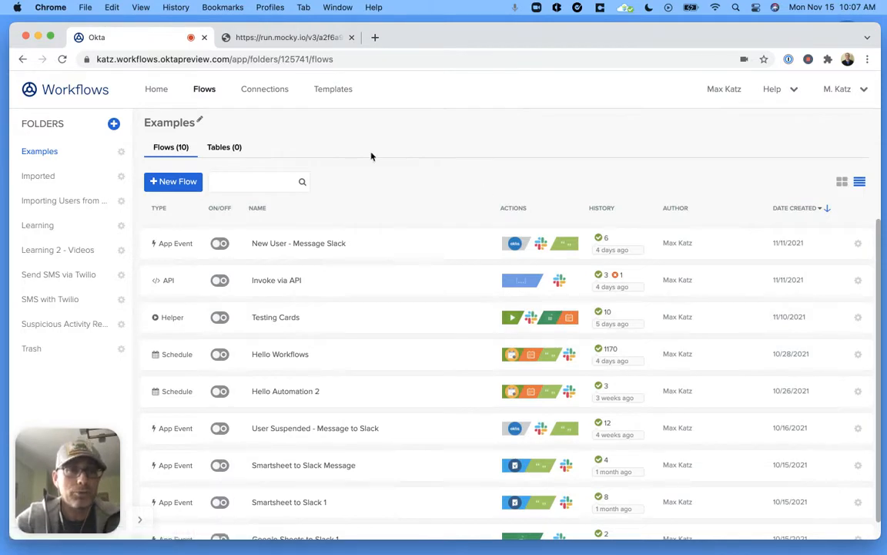
- Create a new flow named 'External API', described as calling an external API, saving all data
left_click(173, 182)
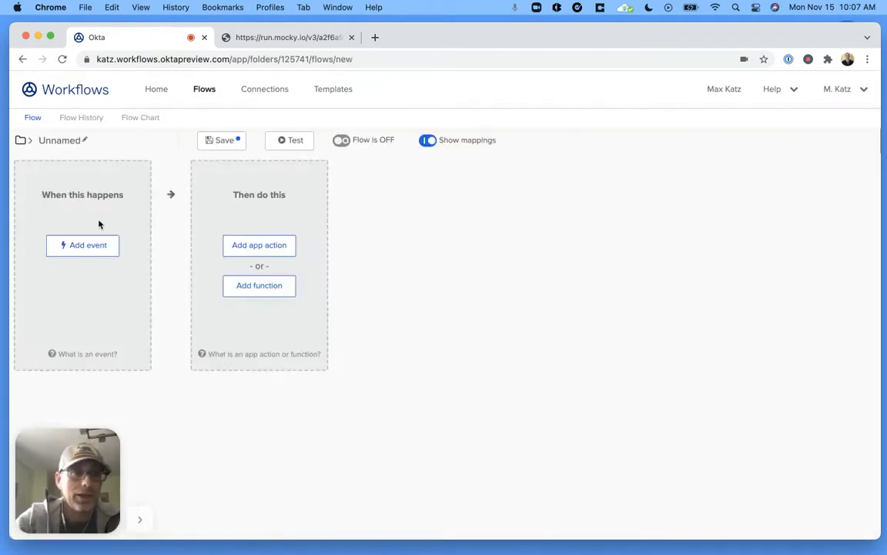
left_click(222, 139)
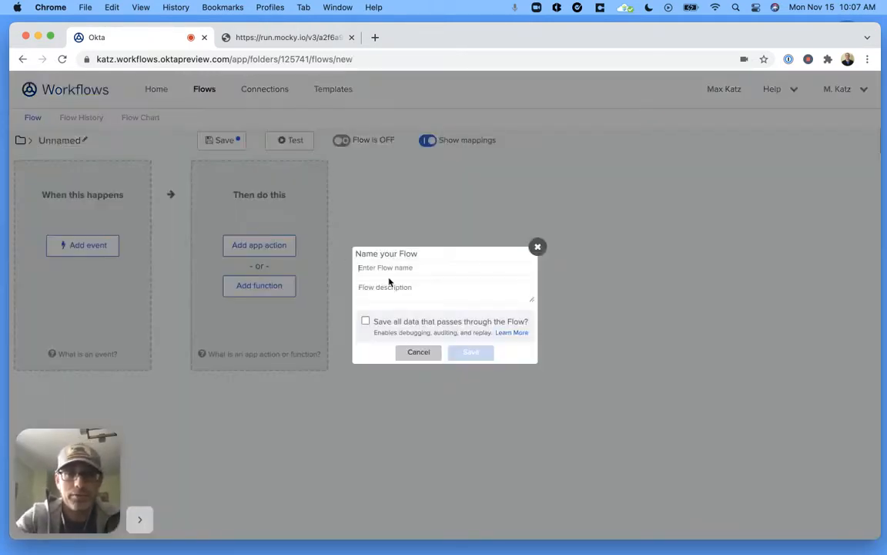
type("External API")
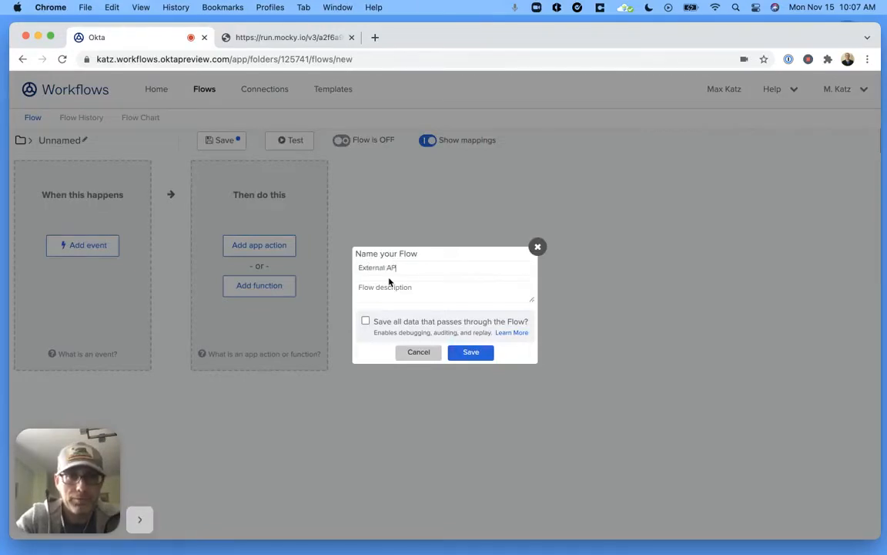
type("call")
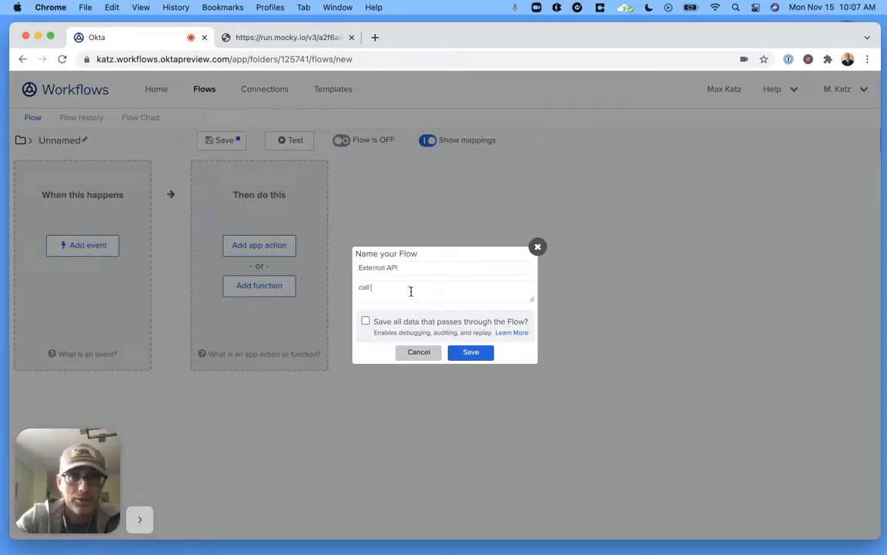
type("Call an external API")
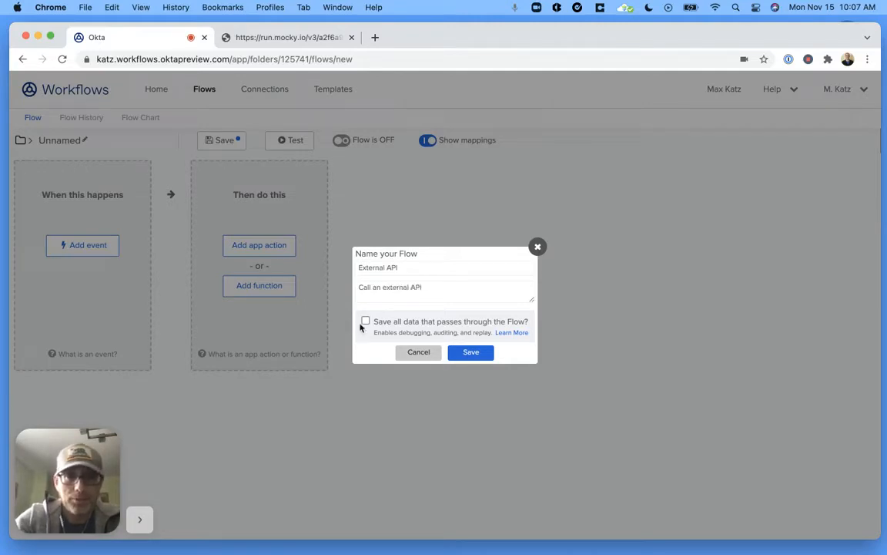
left_click(366, 321)
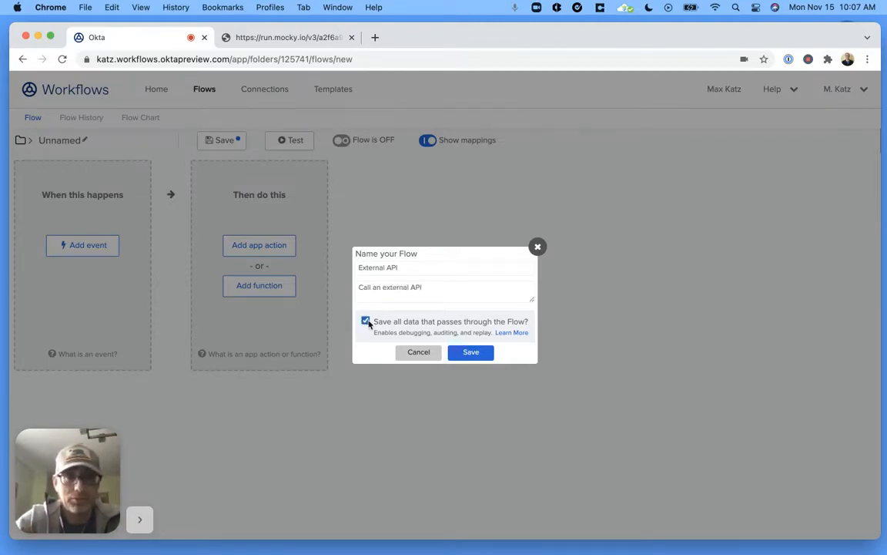
left_click(471, 353)
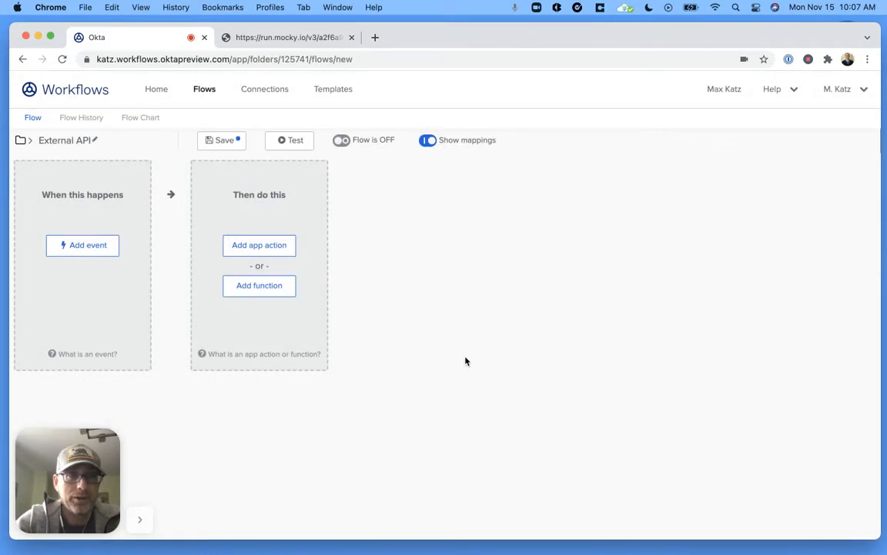
mouse_move(434, 188)
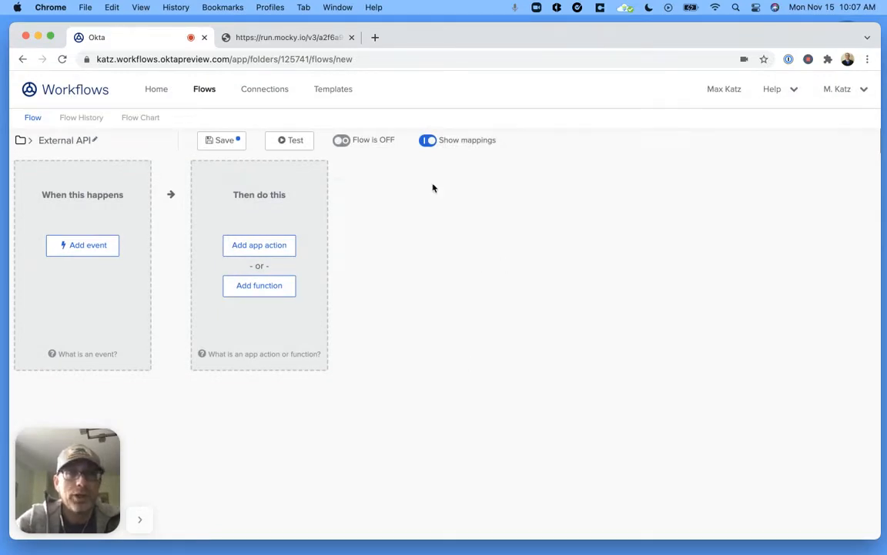
- Switch to the run.mocky.io tab showing the five-profile JSON response
left_click(292, 37)
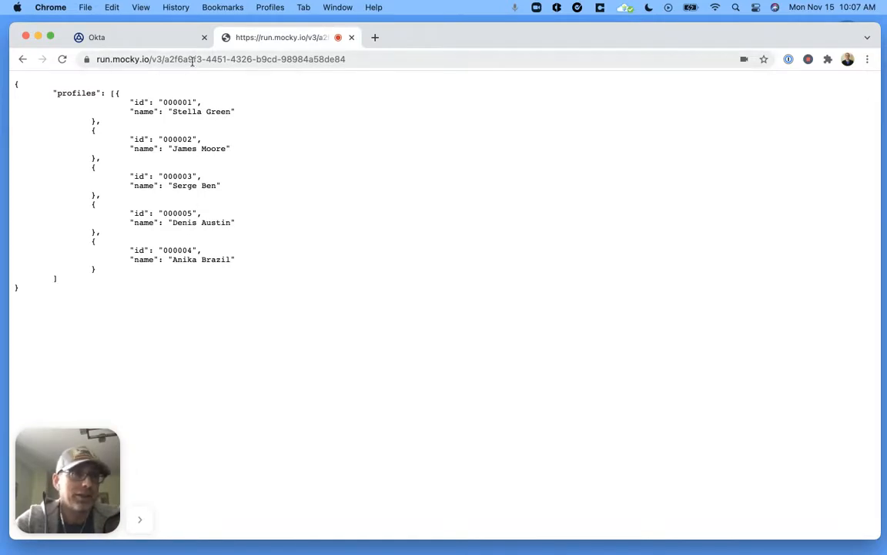
mouse_move(225, 63)
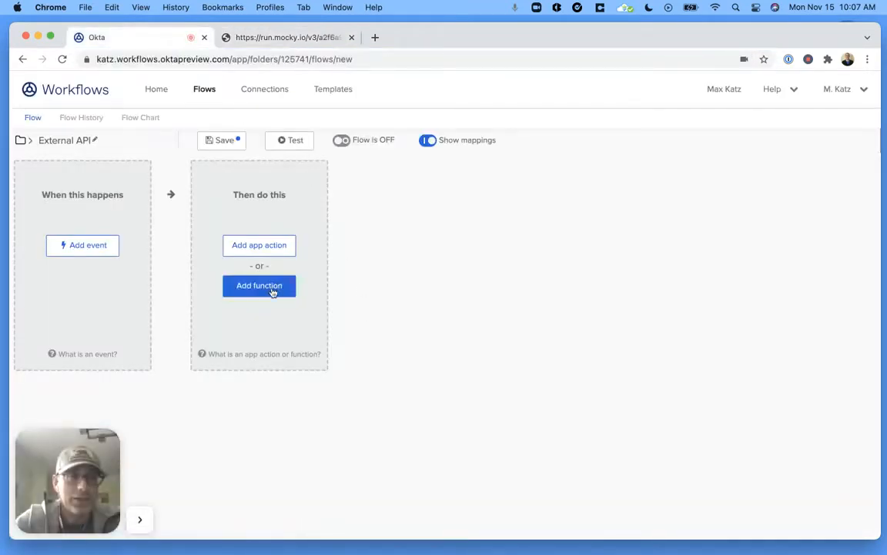
- Search functions for 'GET' and add the API Connector Get card
left_click(258, 286)
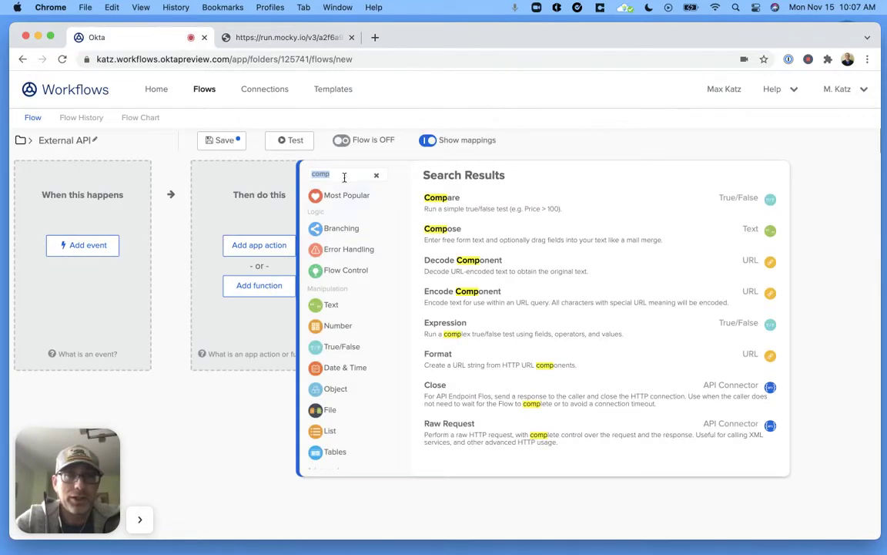
type("GET")
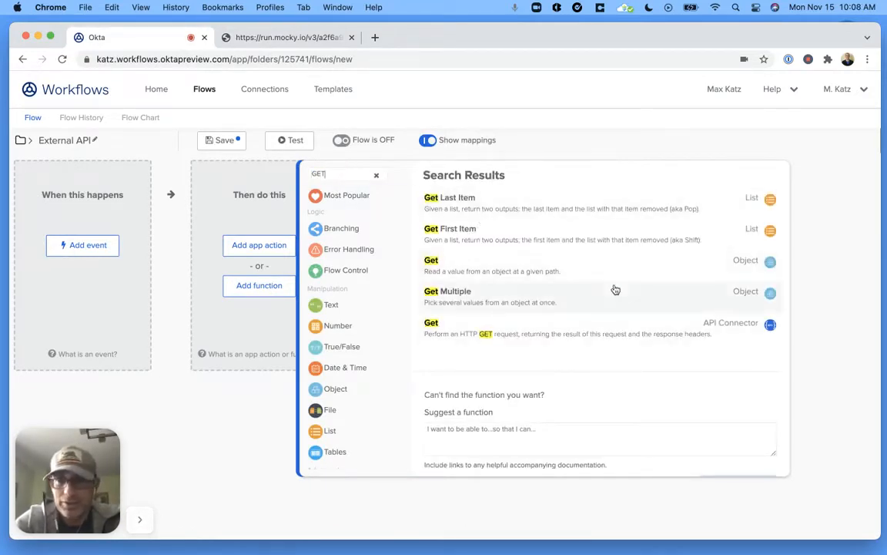
mouse_move(677, 332)
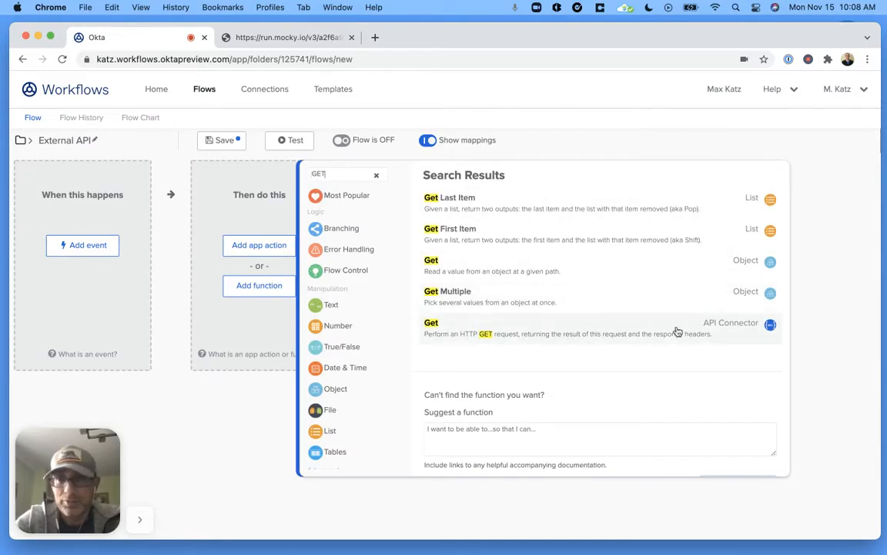
left_click(432, 332)
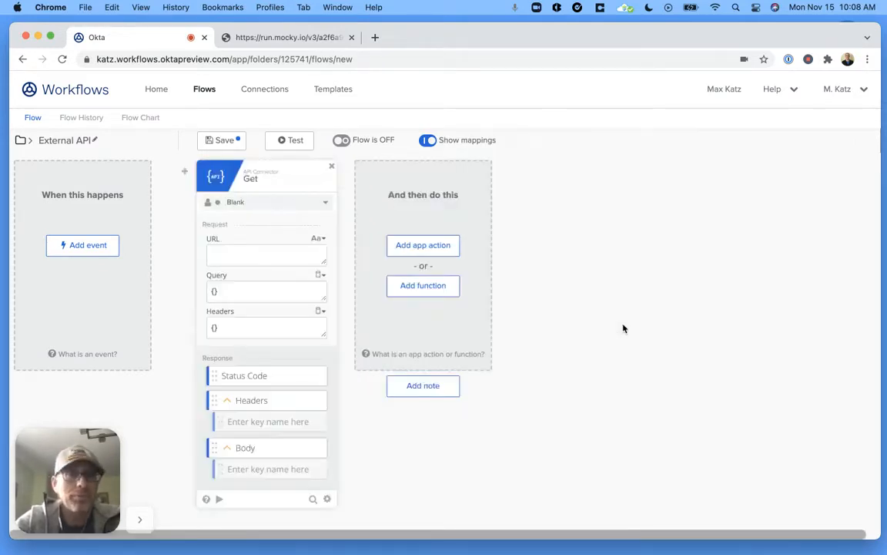
- Paste the run.mocky.io endpoint URL into the Get card's URL field
left_click(265, 255)
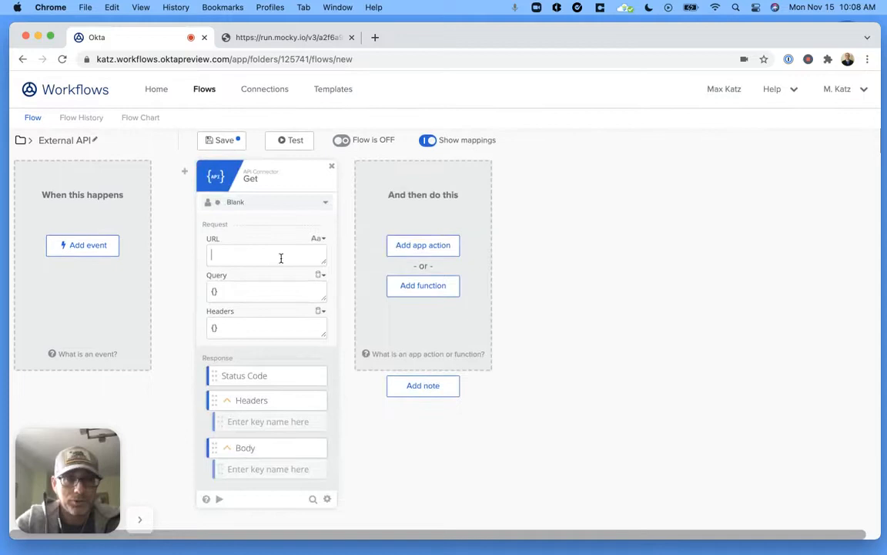
type("6a9f3-4451-4326-b9cd-98984a58de84")
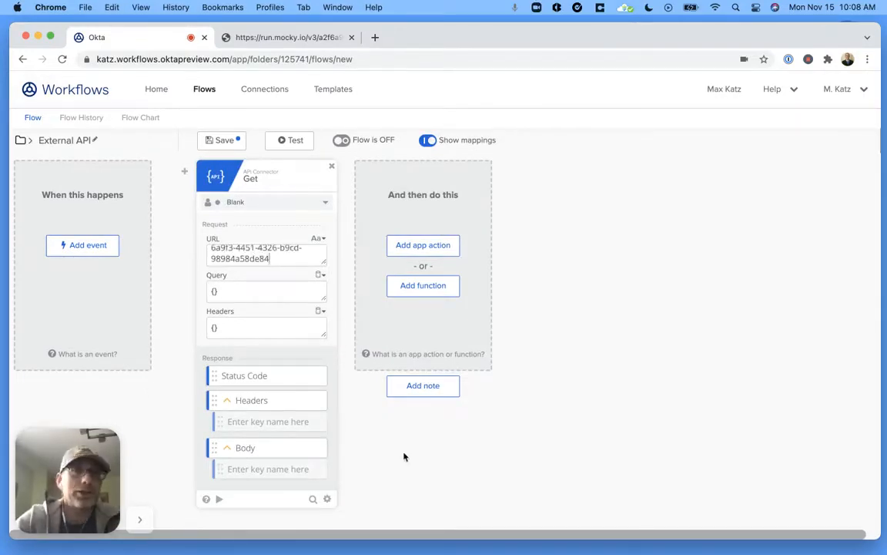
mouse_move(381, 459)
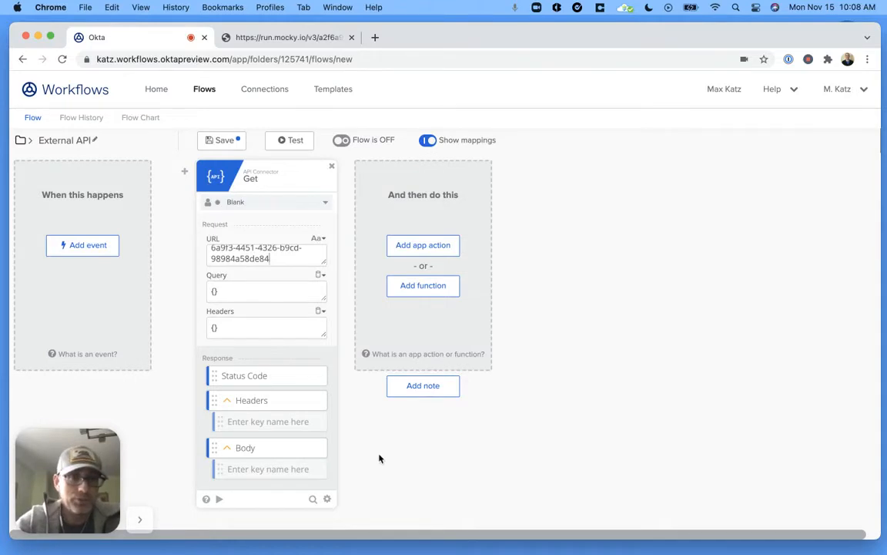
mouse_move(221, 499)
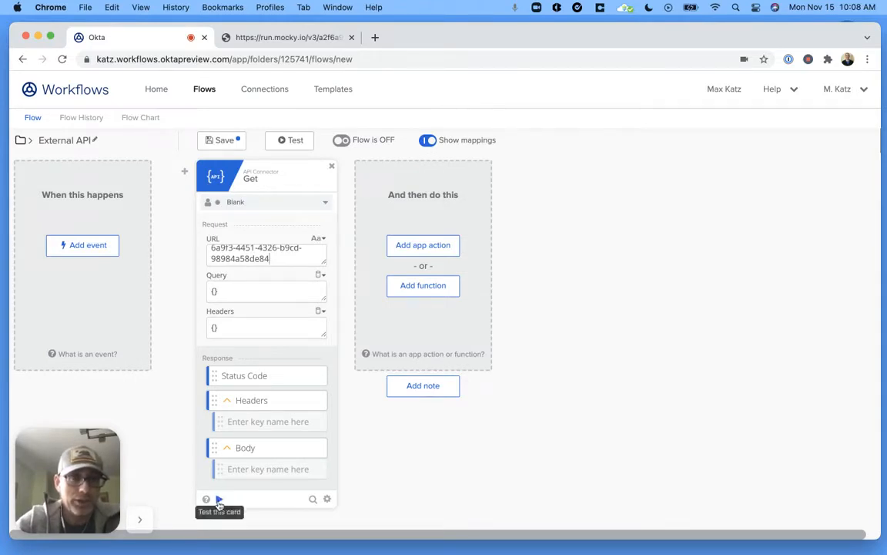
- Test the Get card, getting status 200 and a body listing five profiles
left_click(220, 500)
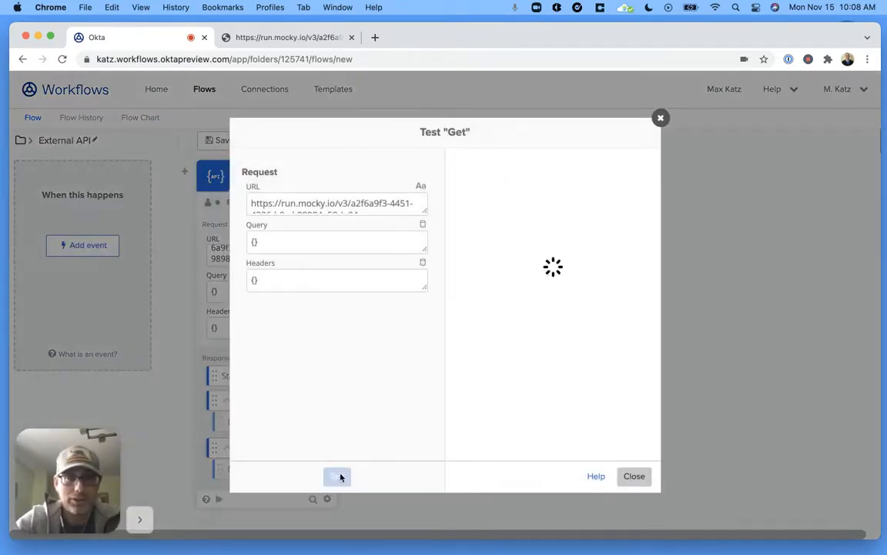
left_click(336, 476)
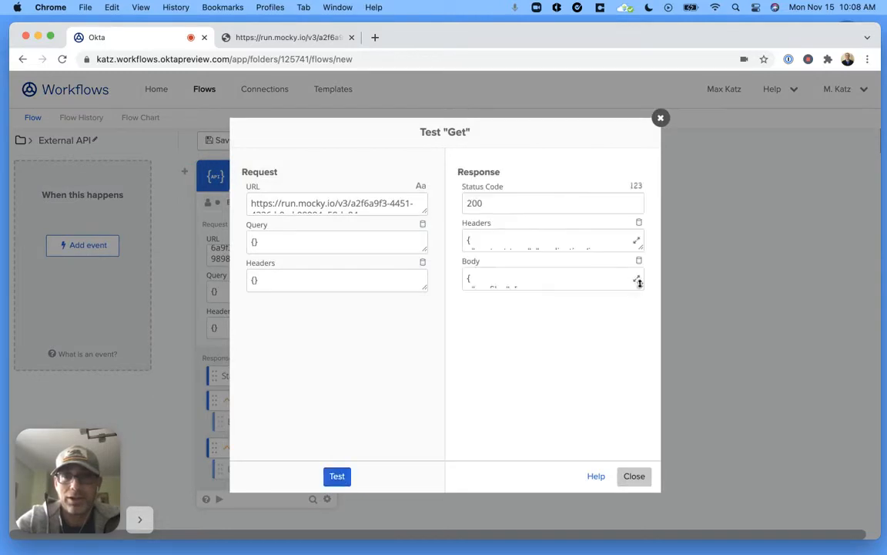
left_click(337, 476)
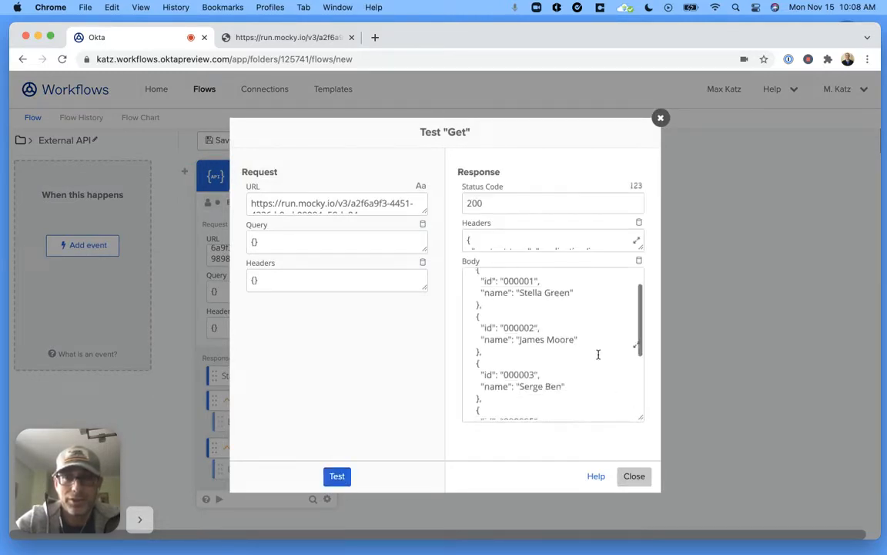
scroll("down", 3)
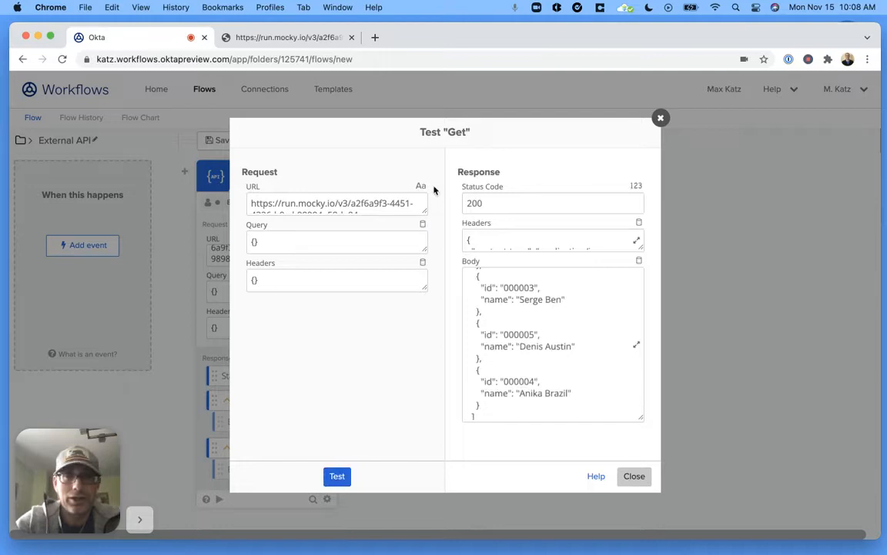
- Copy the mocky.io URL, return to the flow, and close the test results
left_click(298, 37)
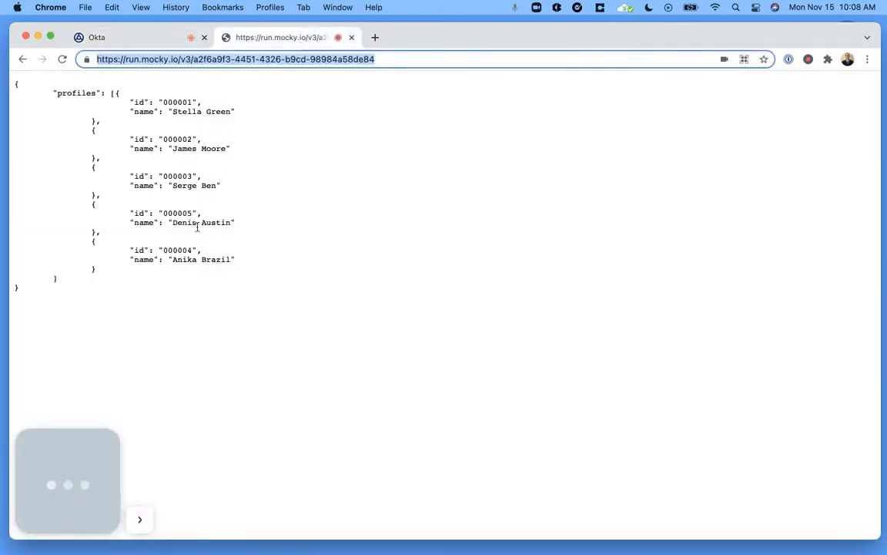
left_click(104, 37)
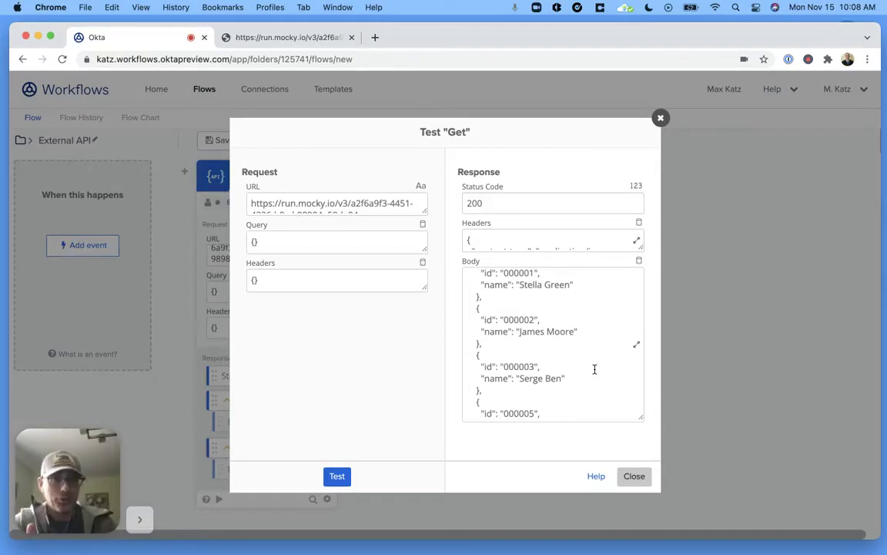
left_click(635, 476)
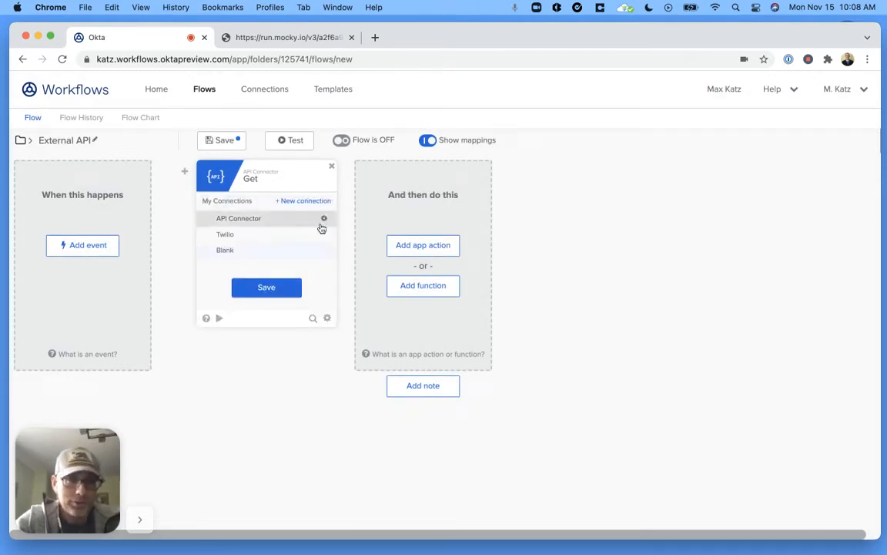
mouse_move(308, 220)
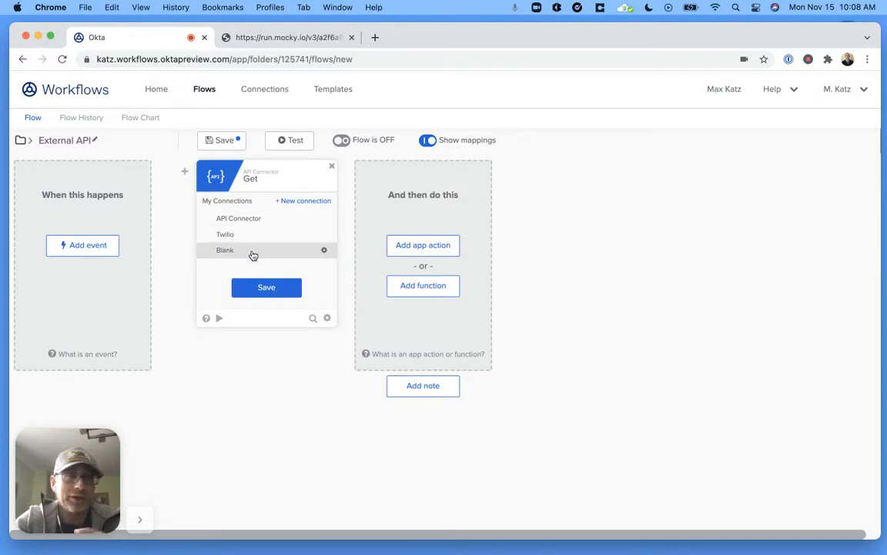
mouse_move(261, 234)
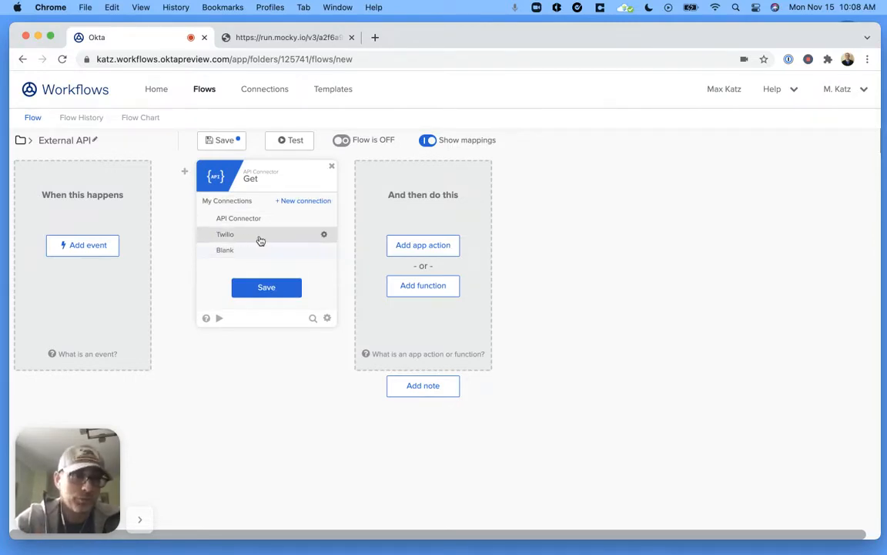
mouse_move(262, 239)
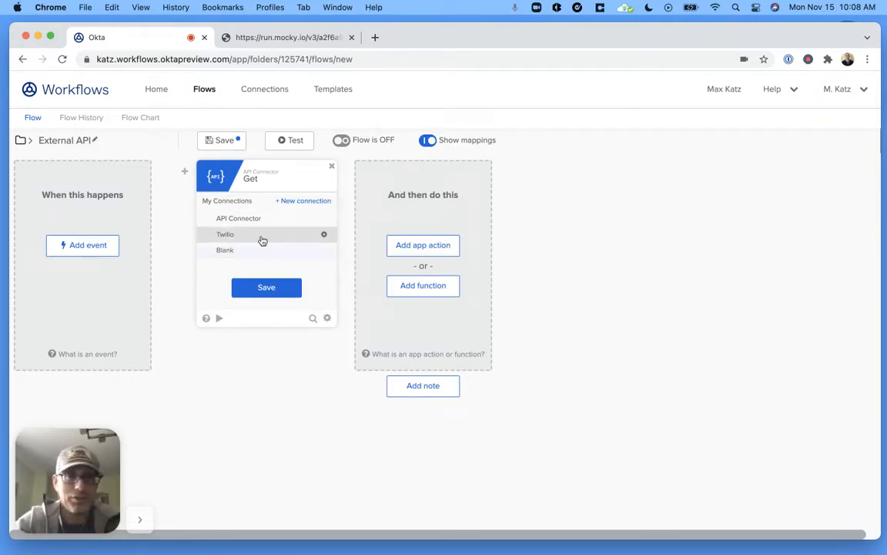
mouse_move(324, 249)
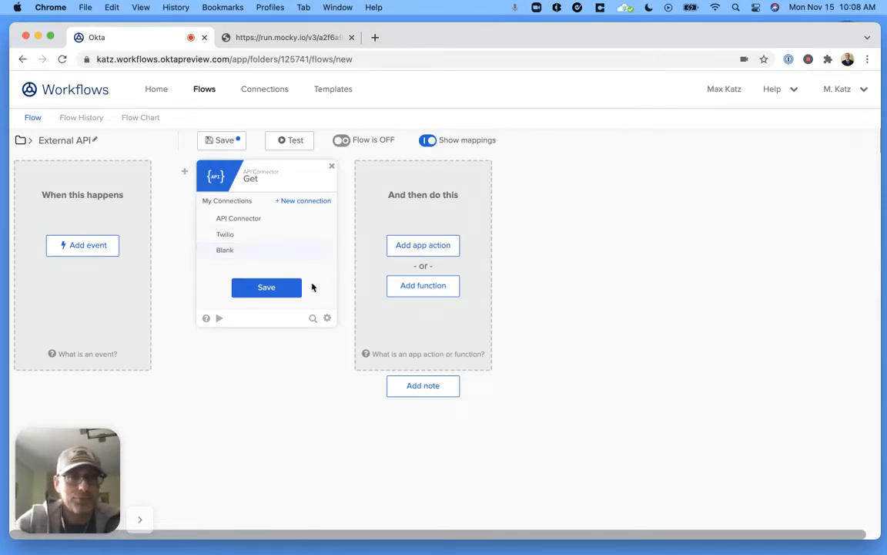
- Choose the Blank connection for the Get card, then review the mocky.io JSON again
left_click(265, 287)
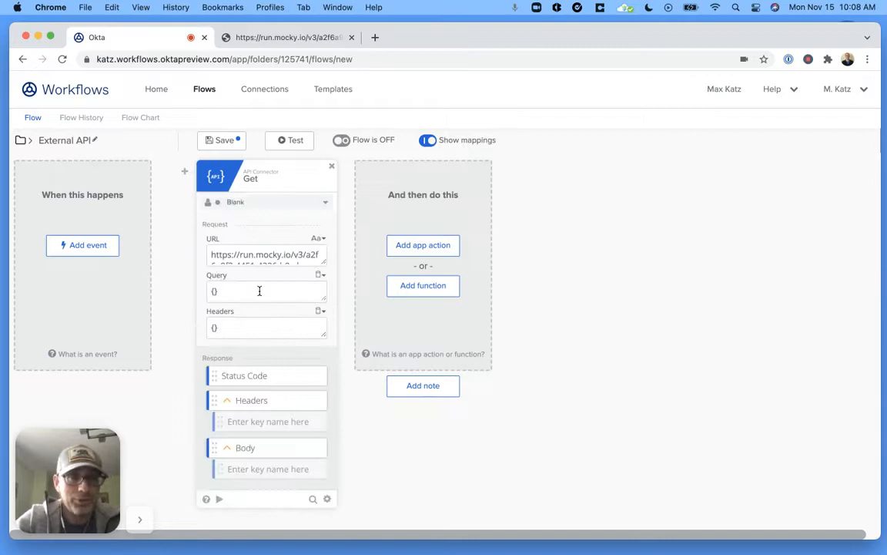
mouse_move(332, 364)
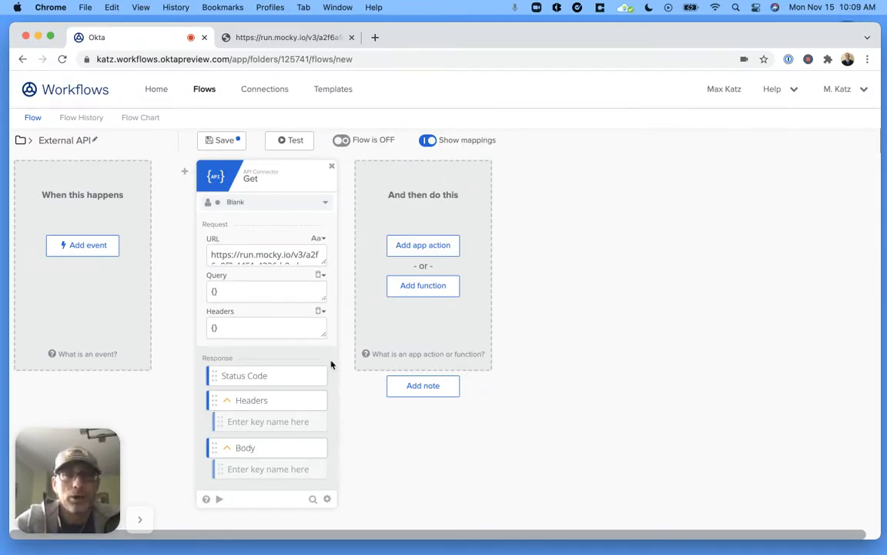
mouse_move(294, 37)
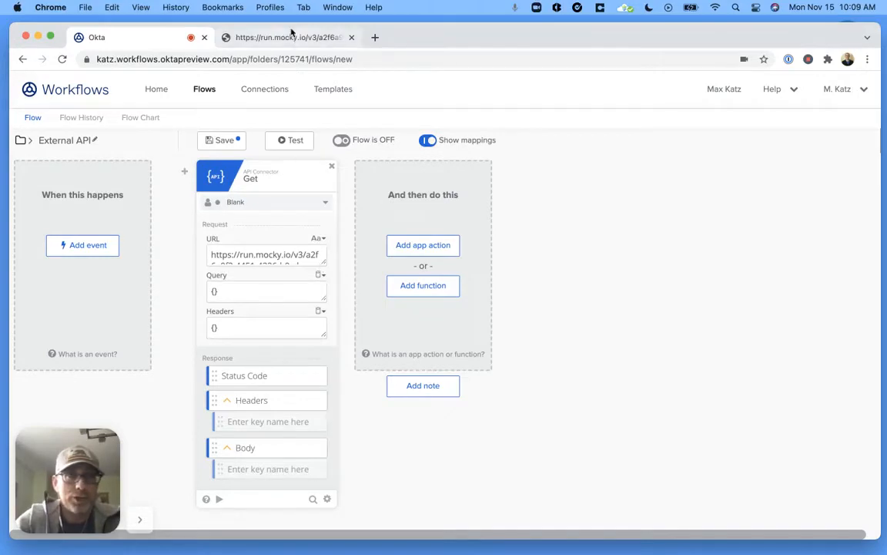
left_click(294, 37)
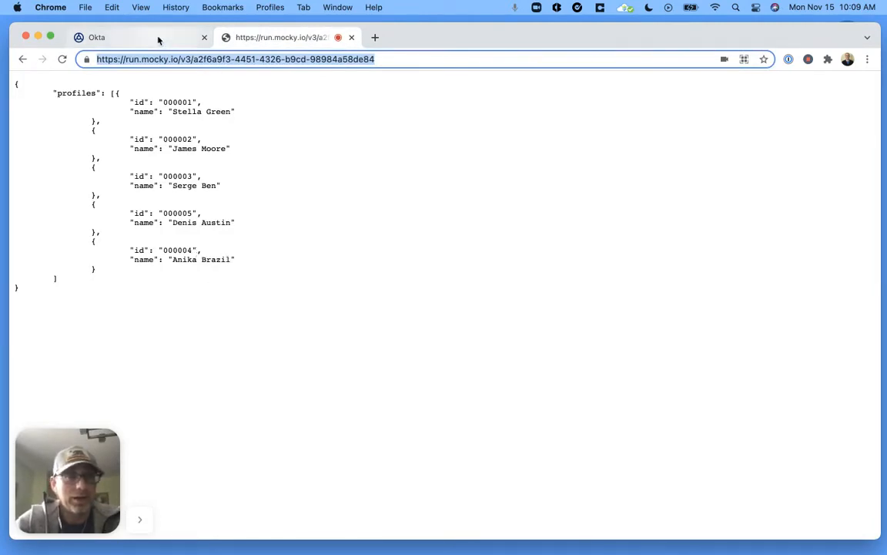
left_click(117, 36)
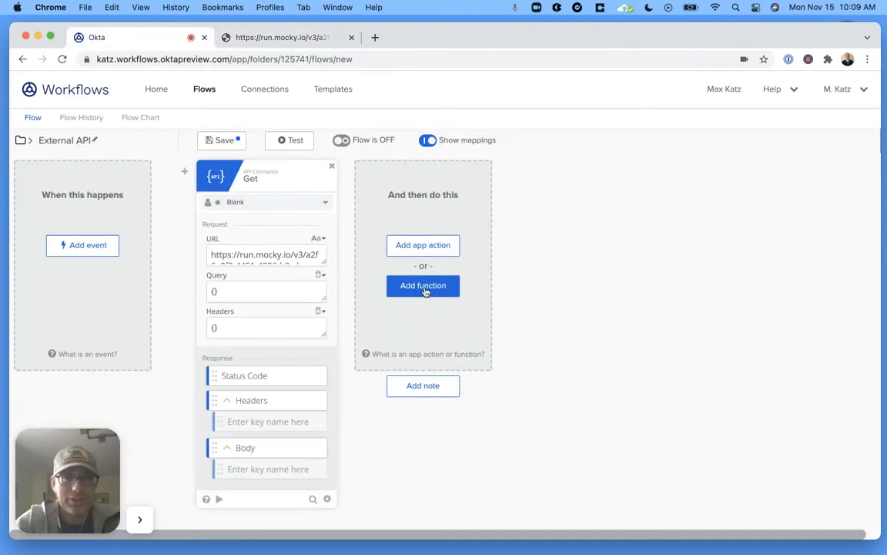
- Add the Get (Object) function after the API Connector Get card
left_click(423, 286)
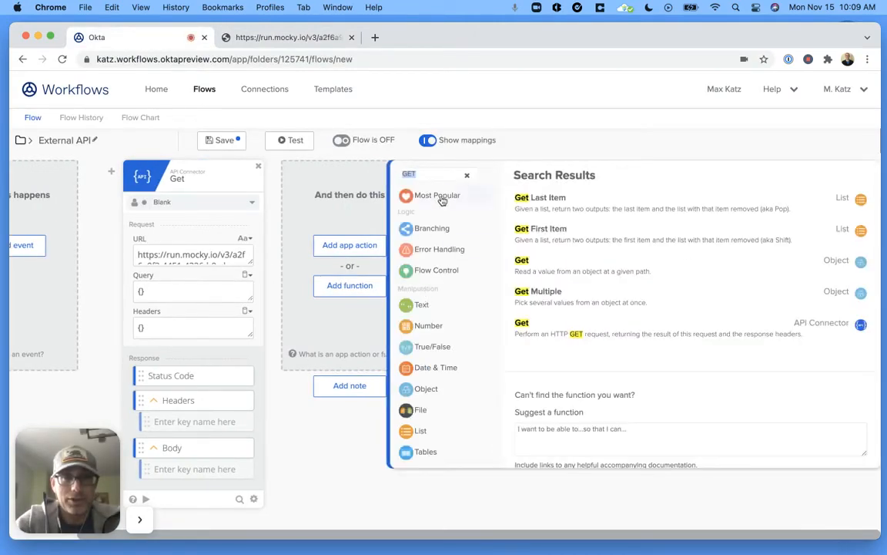
mouse_move(445, 187)
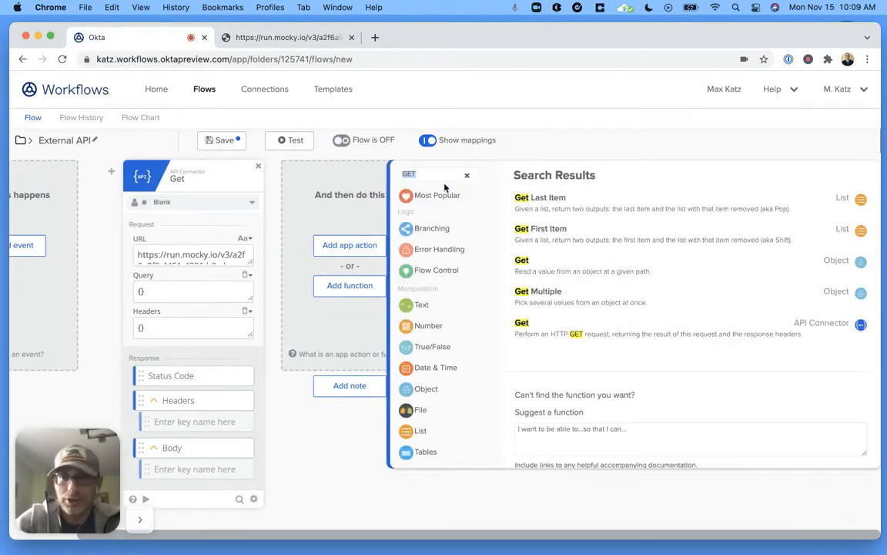
mouse_move(571, 285)
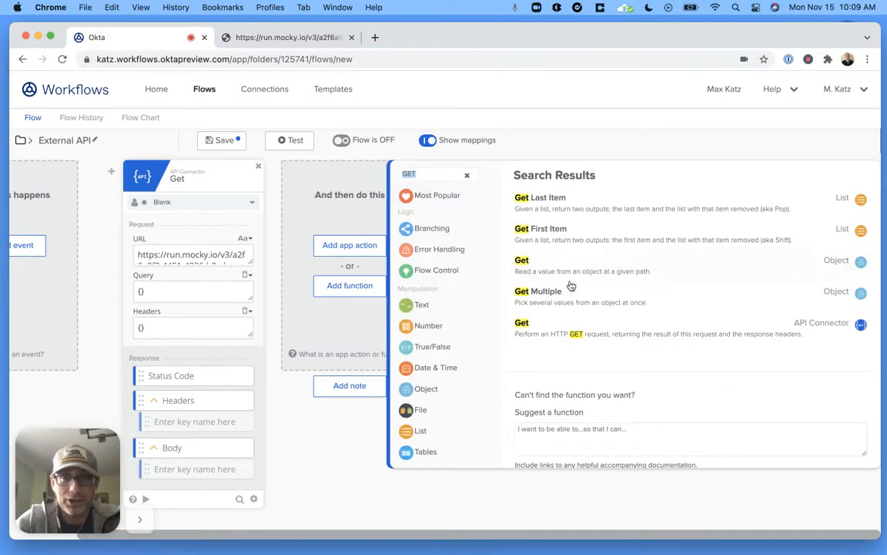
mouse_move(527, 273)
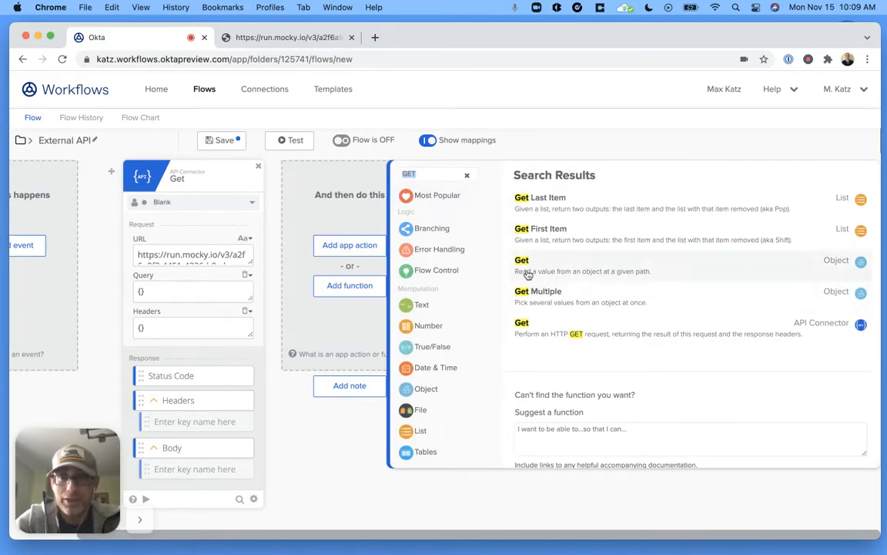
mouse_move(578, 276)
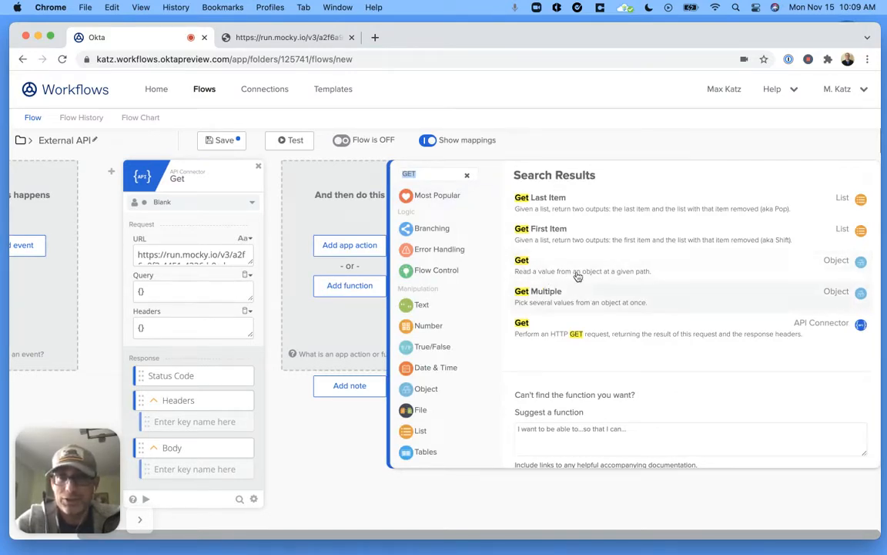
left_click(522, 260)
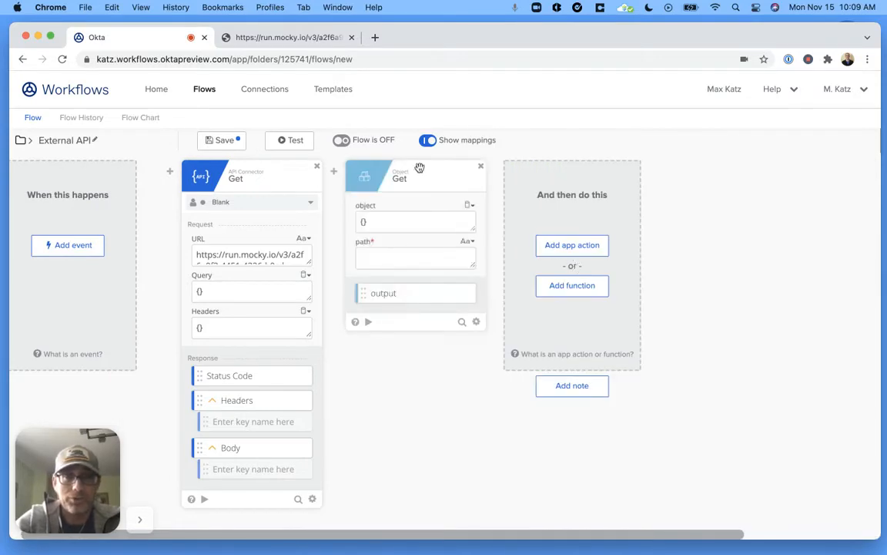
left_click(414, 258)
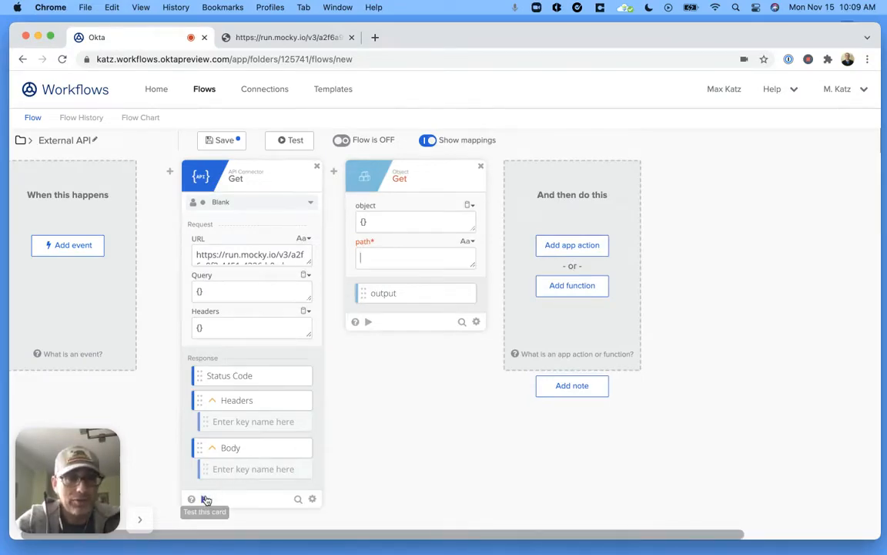
left_click(204, 501)
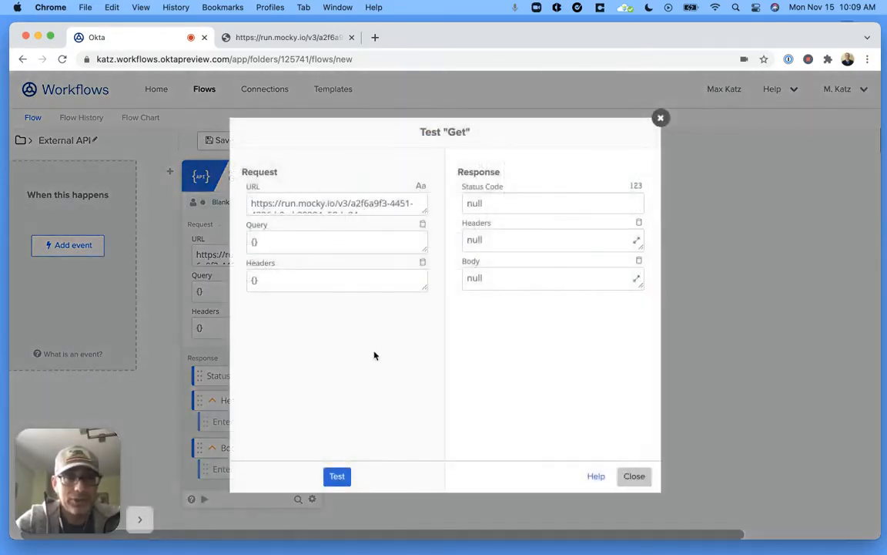
left_click(336, 476)
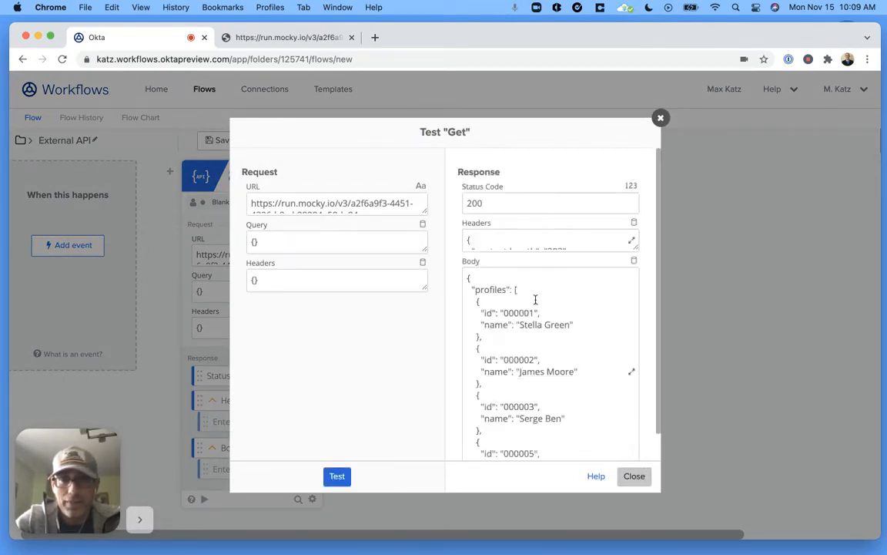
mouse_move(560, 309)
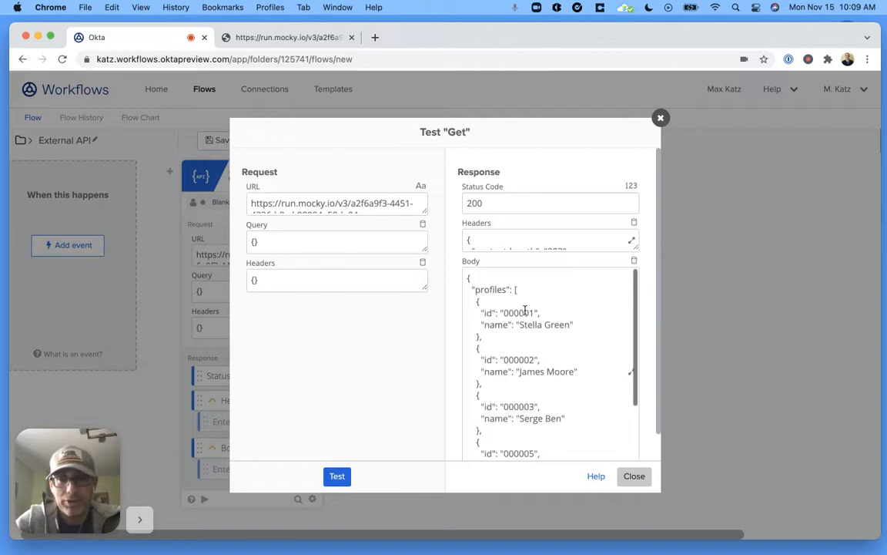
scroll("down", 3)
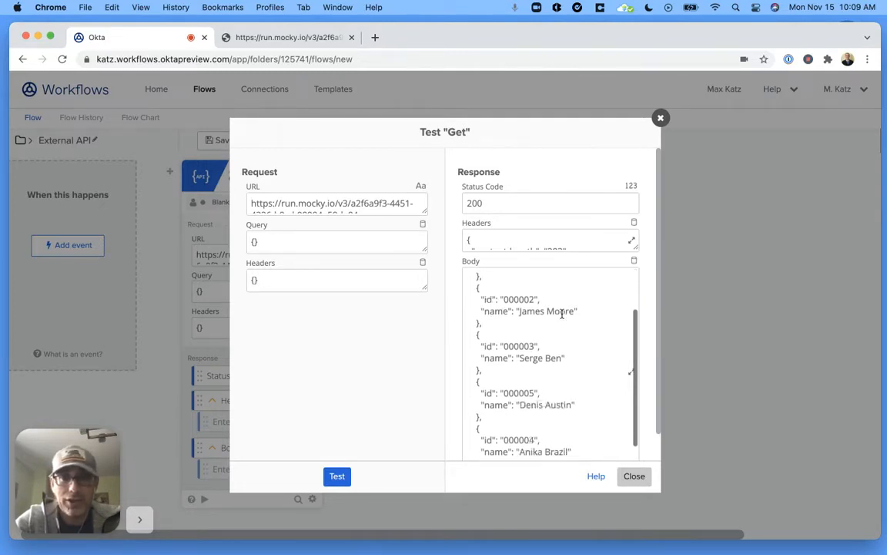
scroll("down", 3)
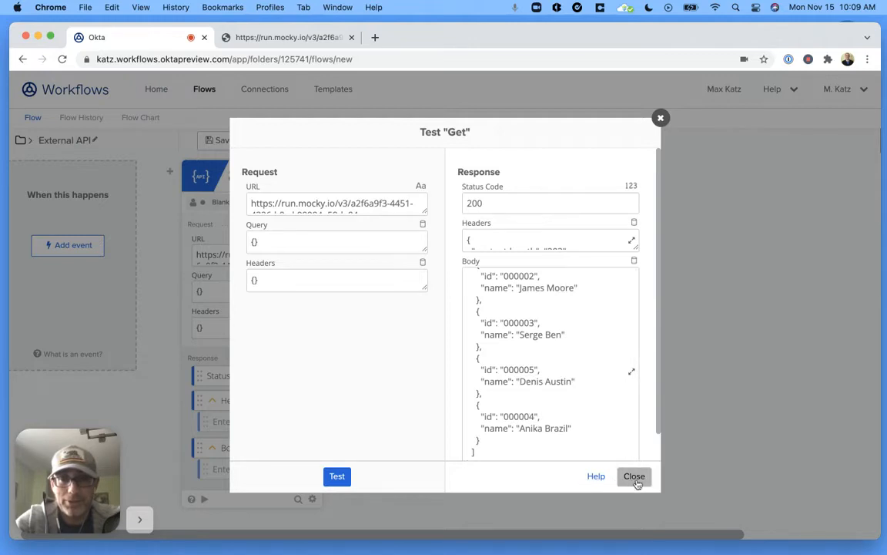
left_click(634, 476)
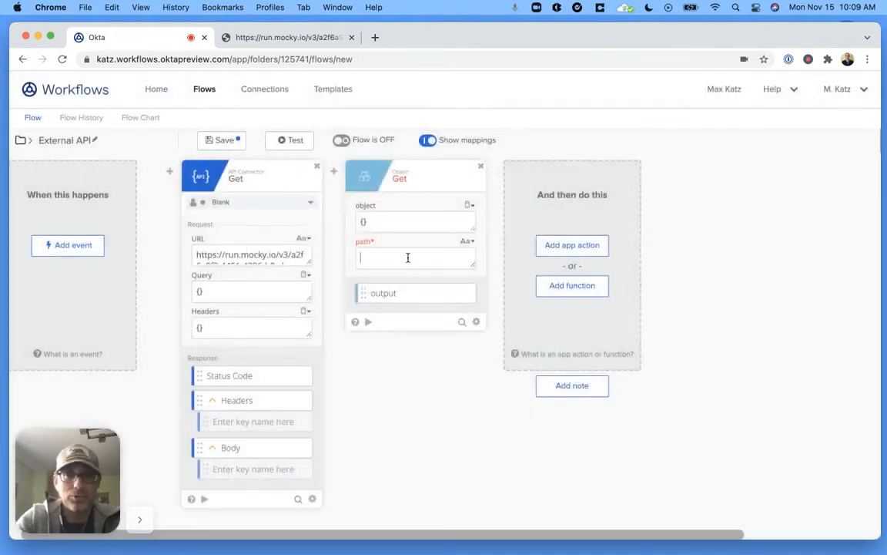
- Enter path profiles.4.name and copy the sample JSON from the mocky.io tab
type("profiles.4.name")
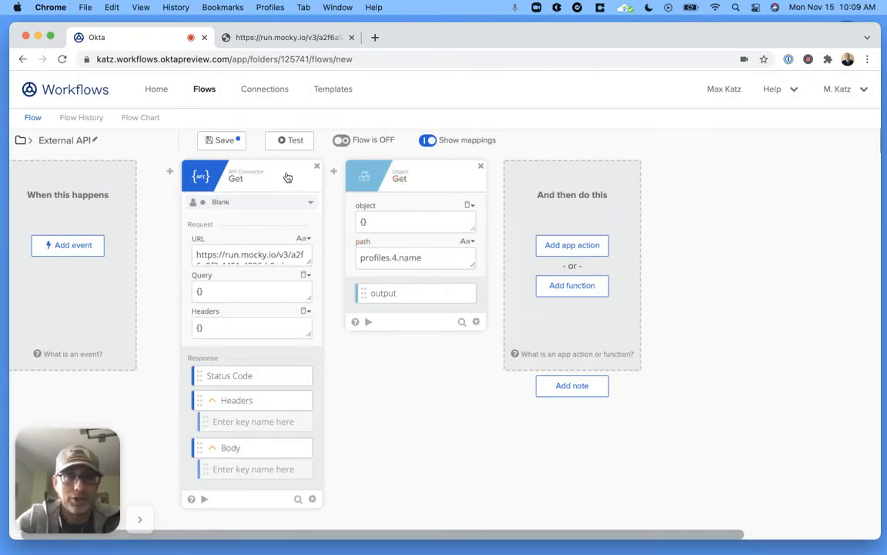
left_click(293, 37)
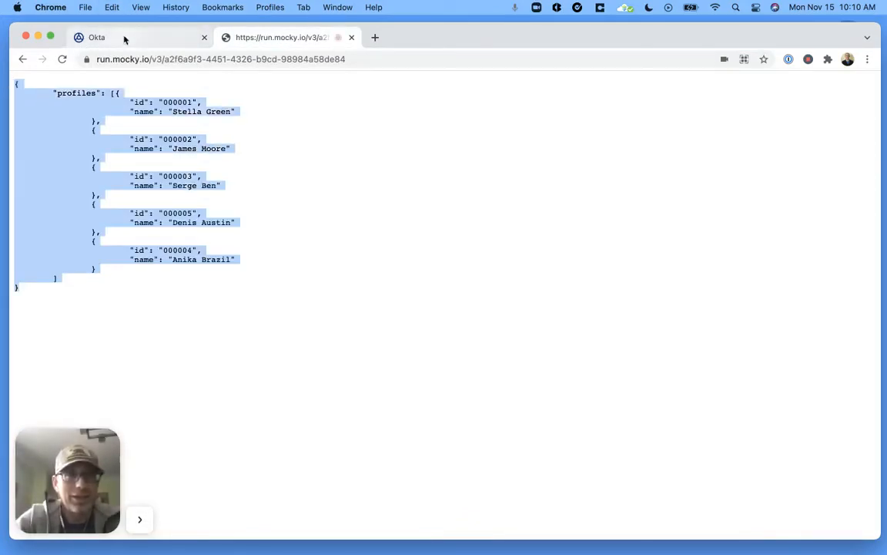
left_click(94, 37)
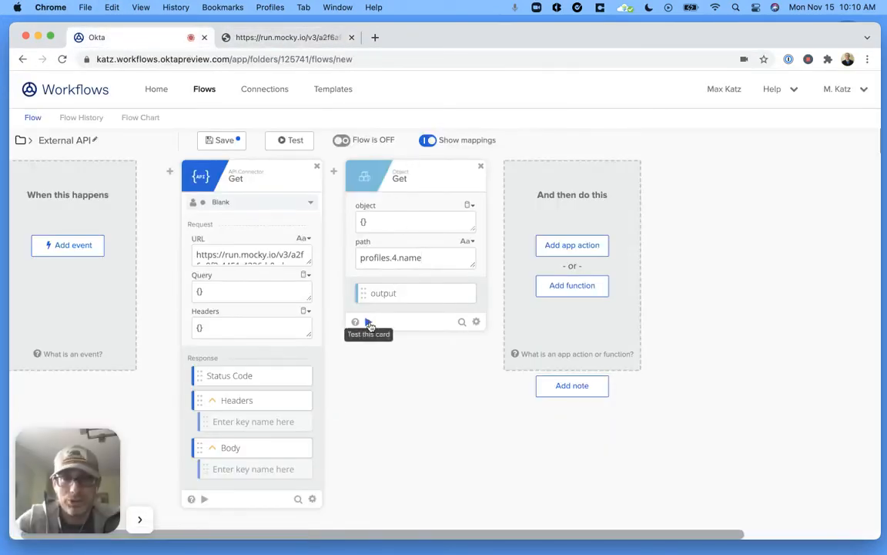
left_click(351, 321)
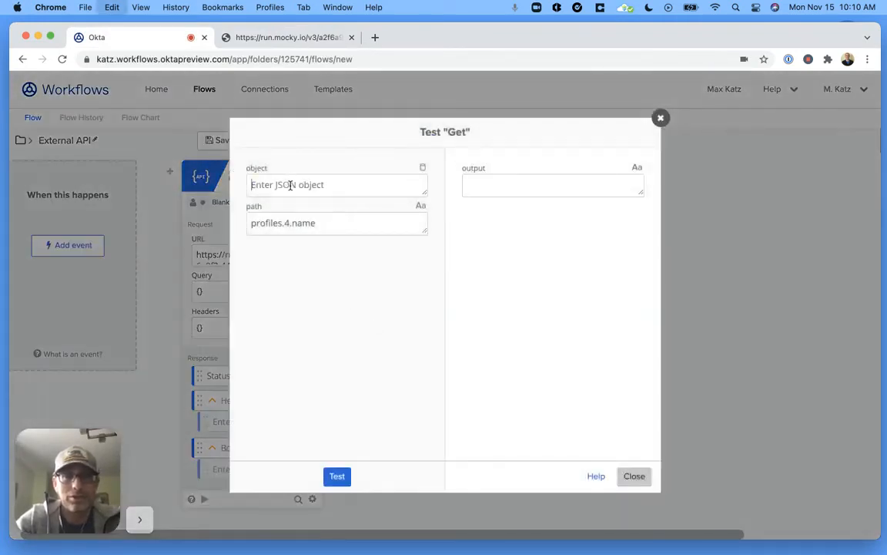
type("}")
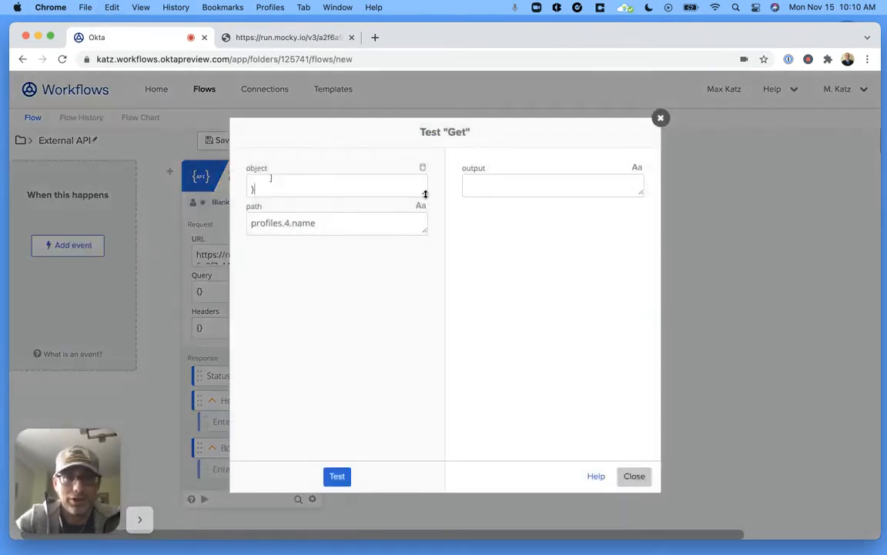
left_click(337, 476)
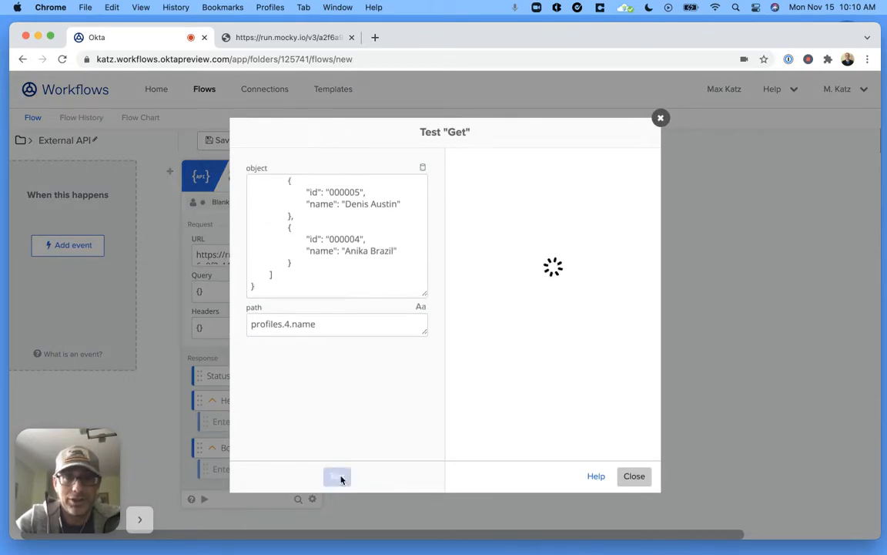
left_click(337, 476)
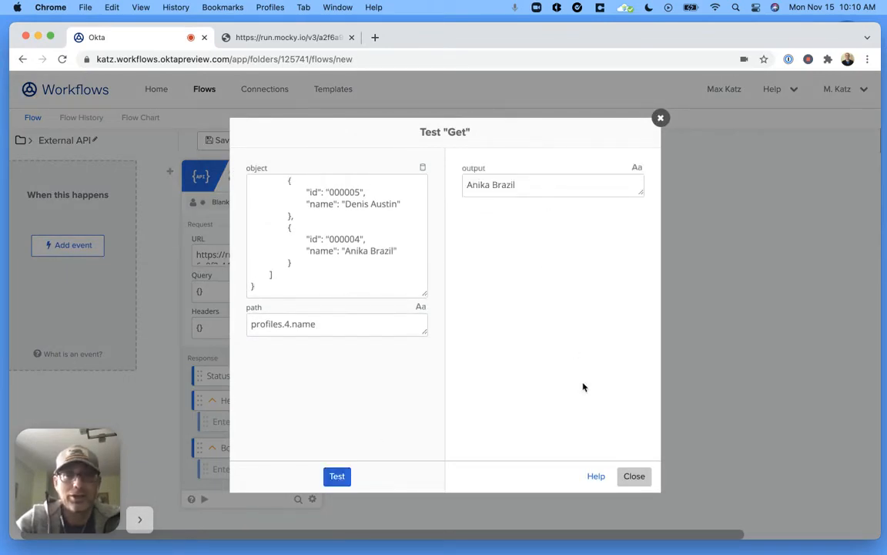
mouse_move(566, 311)
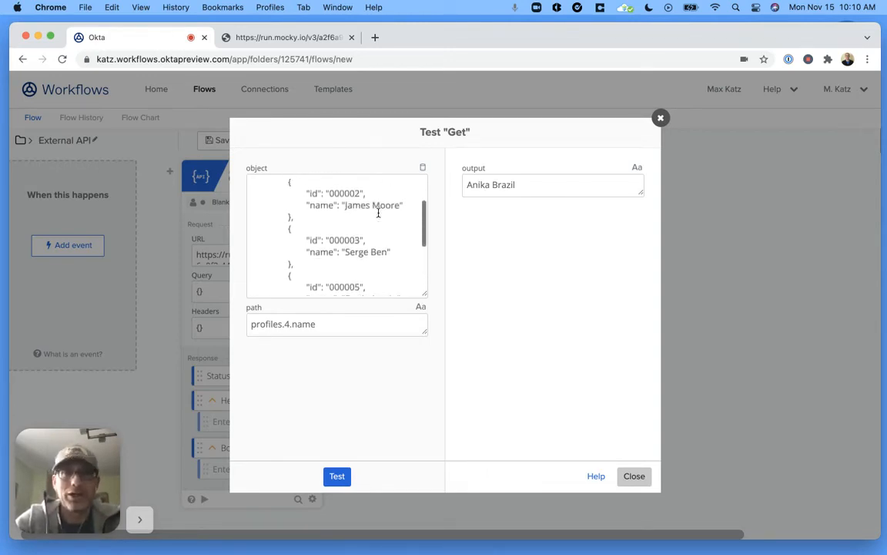
scroll("down", 3)
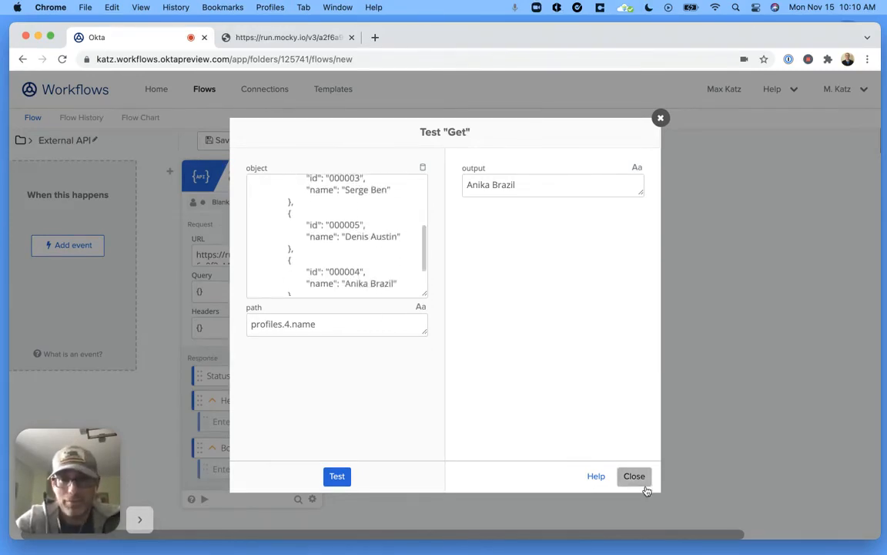
left_click(634, 476)
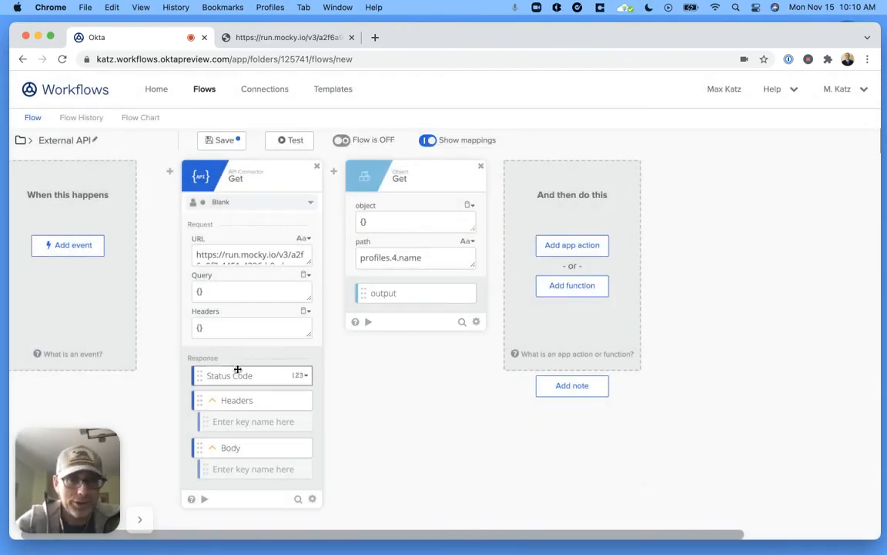
mouse_move(245, 376)
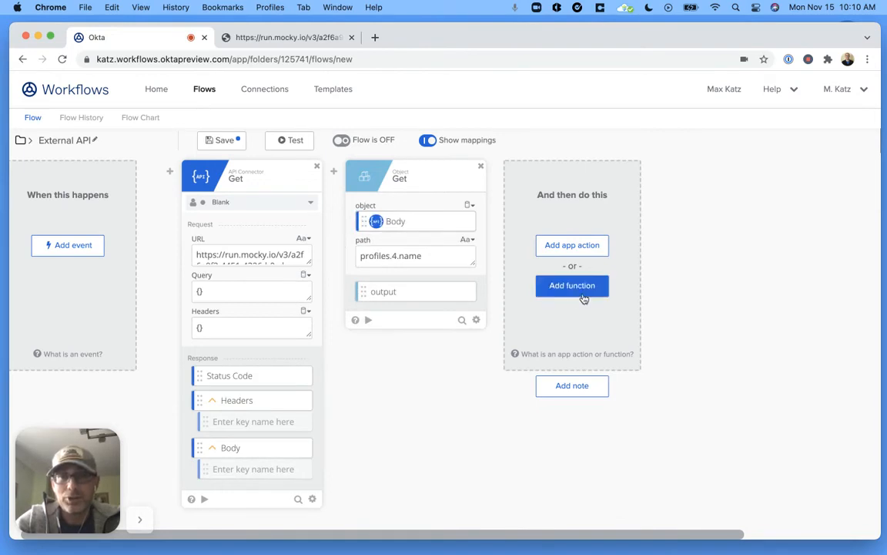
- Search functions for 'compo' and add a Text Compose card after Object Get
left_click(572, 286)
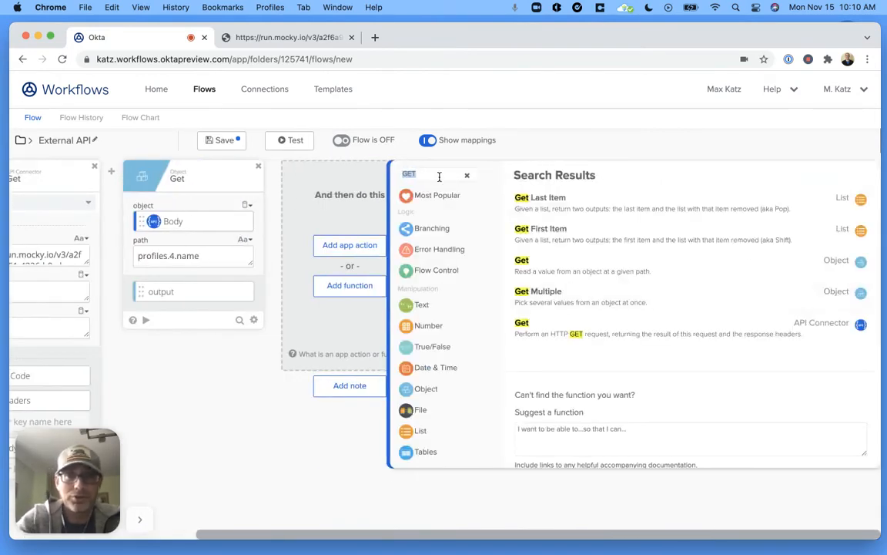
type("compo")
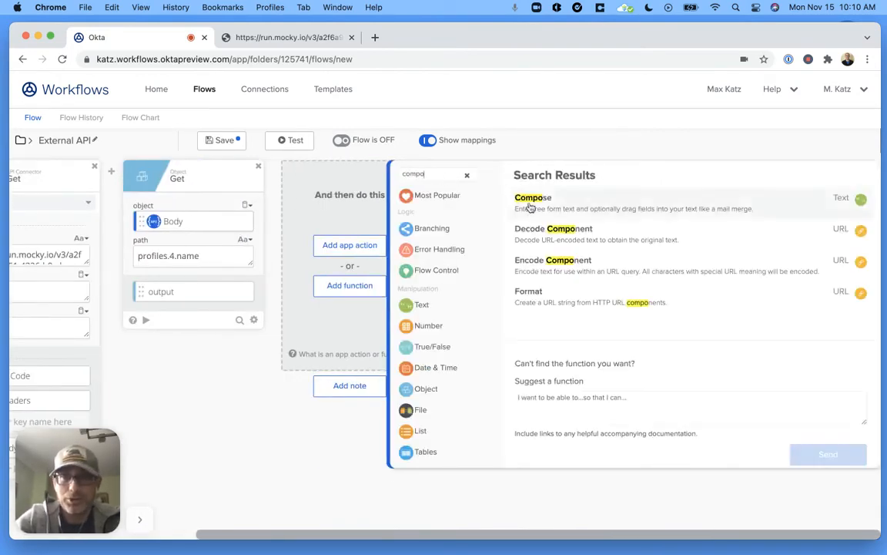
left_click(532, 197)
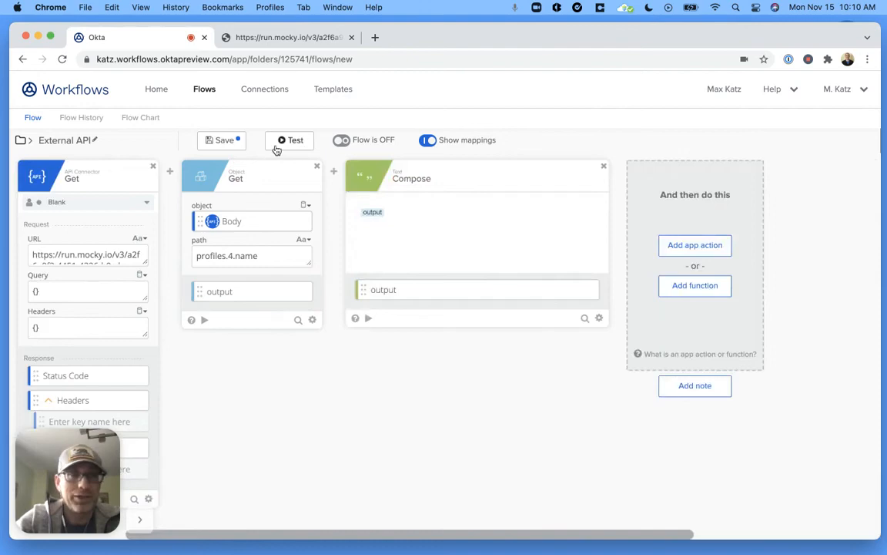
left_click(289, 140)
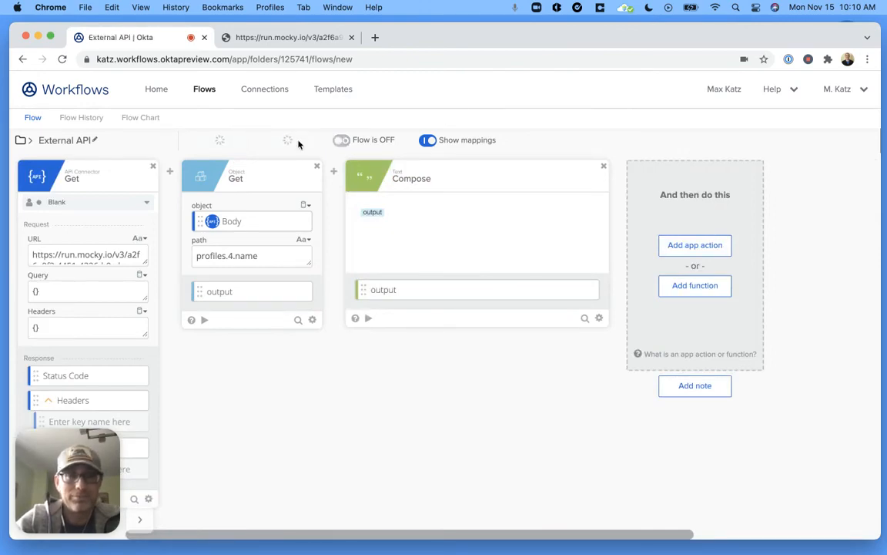
left_click(288, 140)
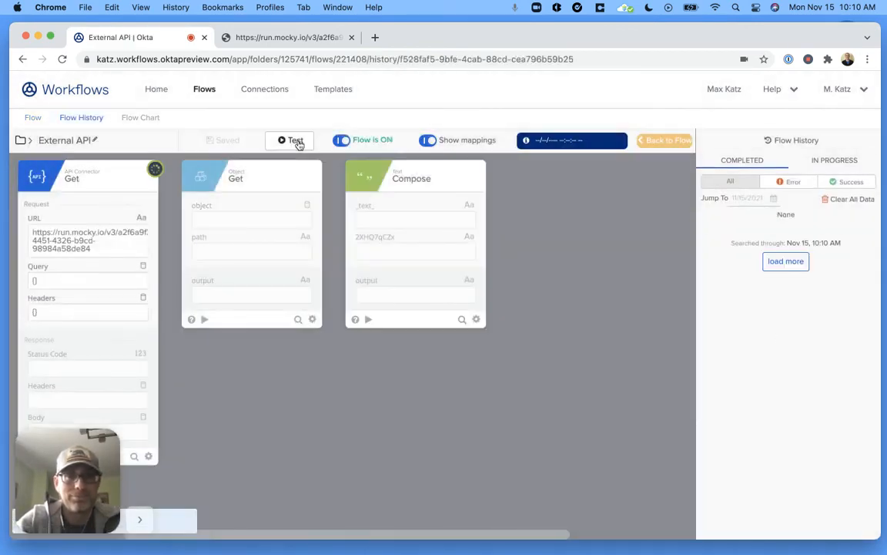
left_click(295, 141)
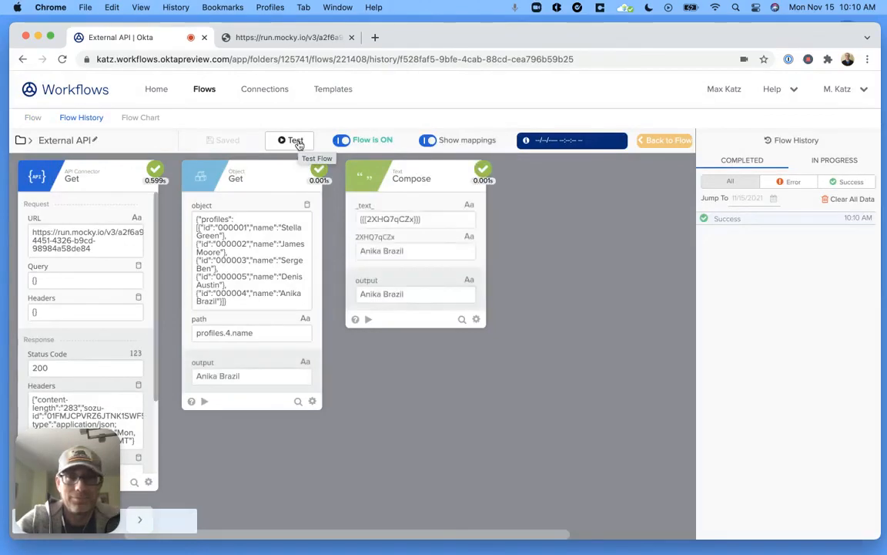
left_click(289, 139)
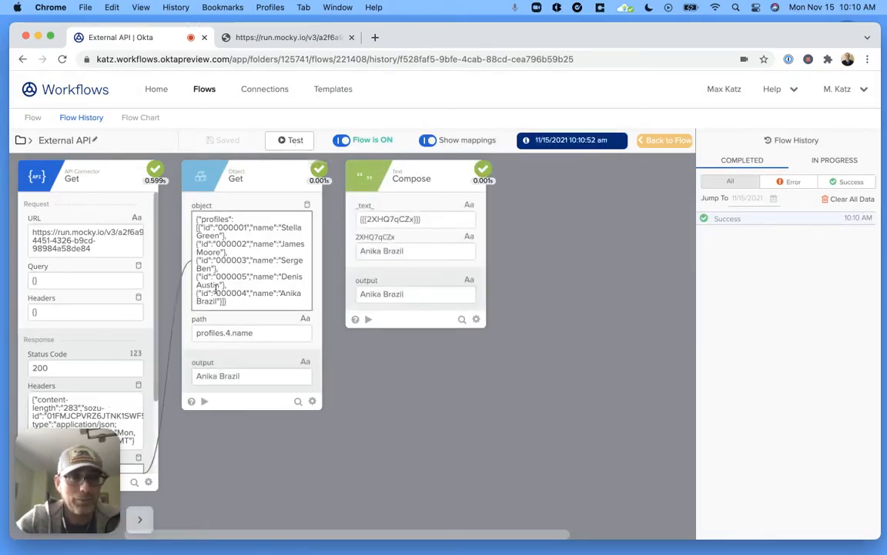
scroll("down", 3)
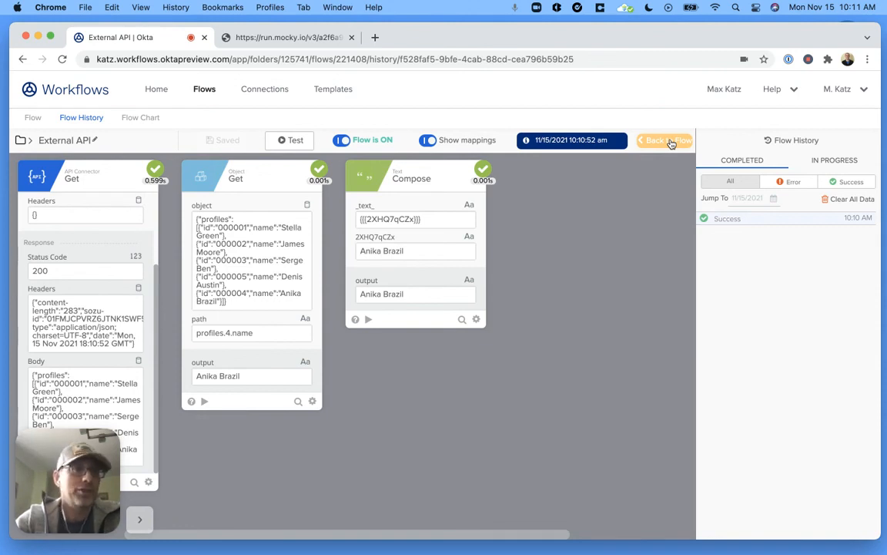
left_click(666, 140)
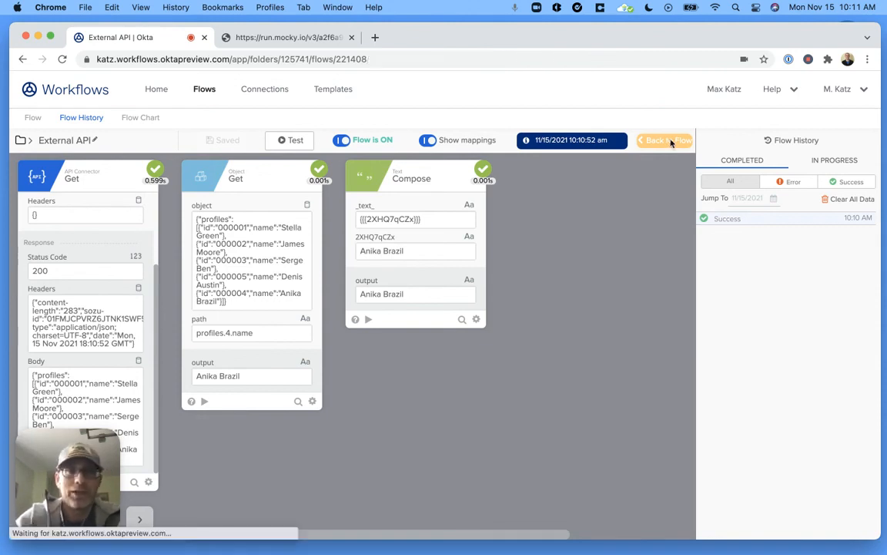
left_click(666, 139)
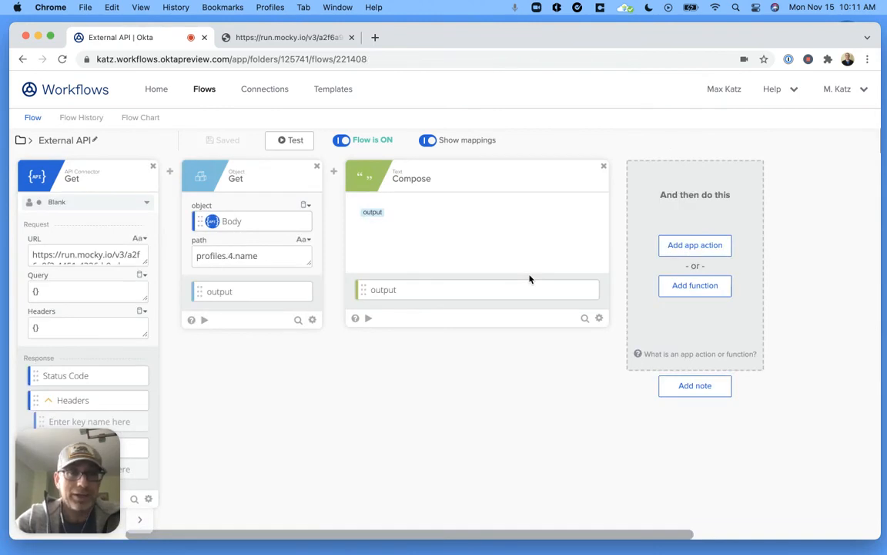